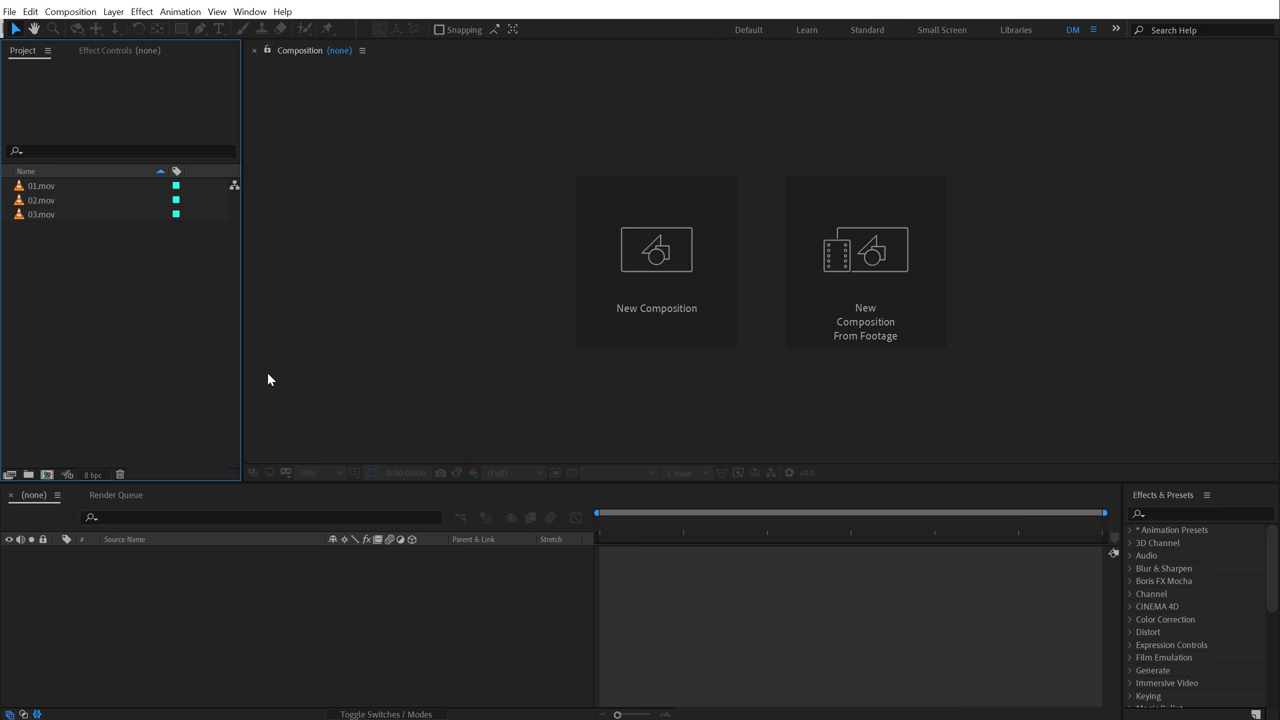
Step: Create a new 1920×1080 composition and start naming it Render
left_click(655, 250)
type("1920")
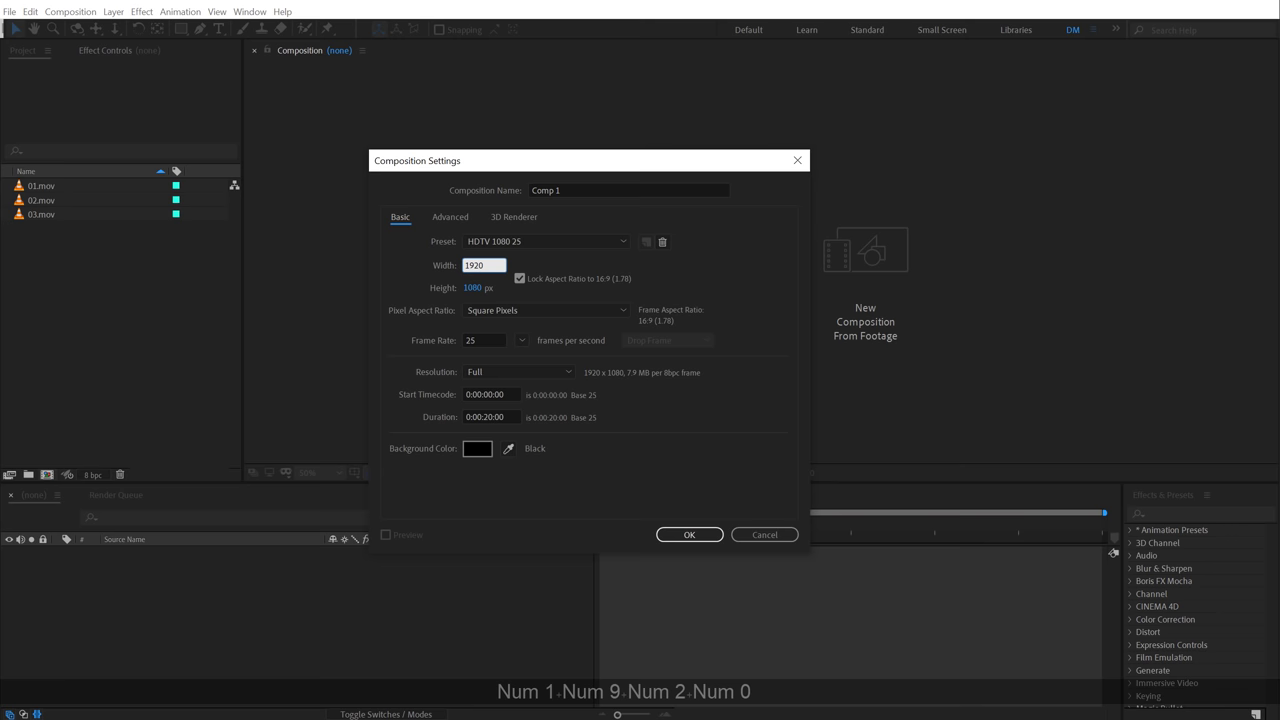
left_click(490, 417)
type("Render")
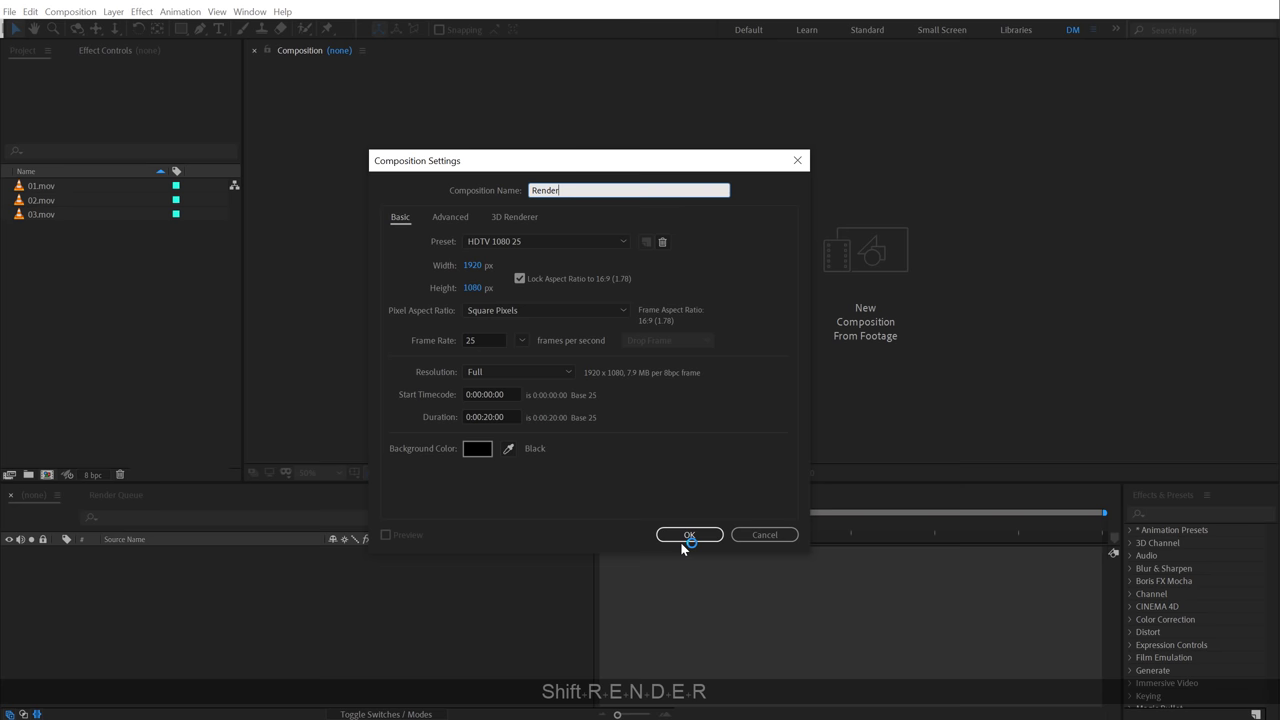
Step: Confirm the Render composition settings, then scroll through the Artgrid home page
left_click(689, 534)
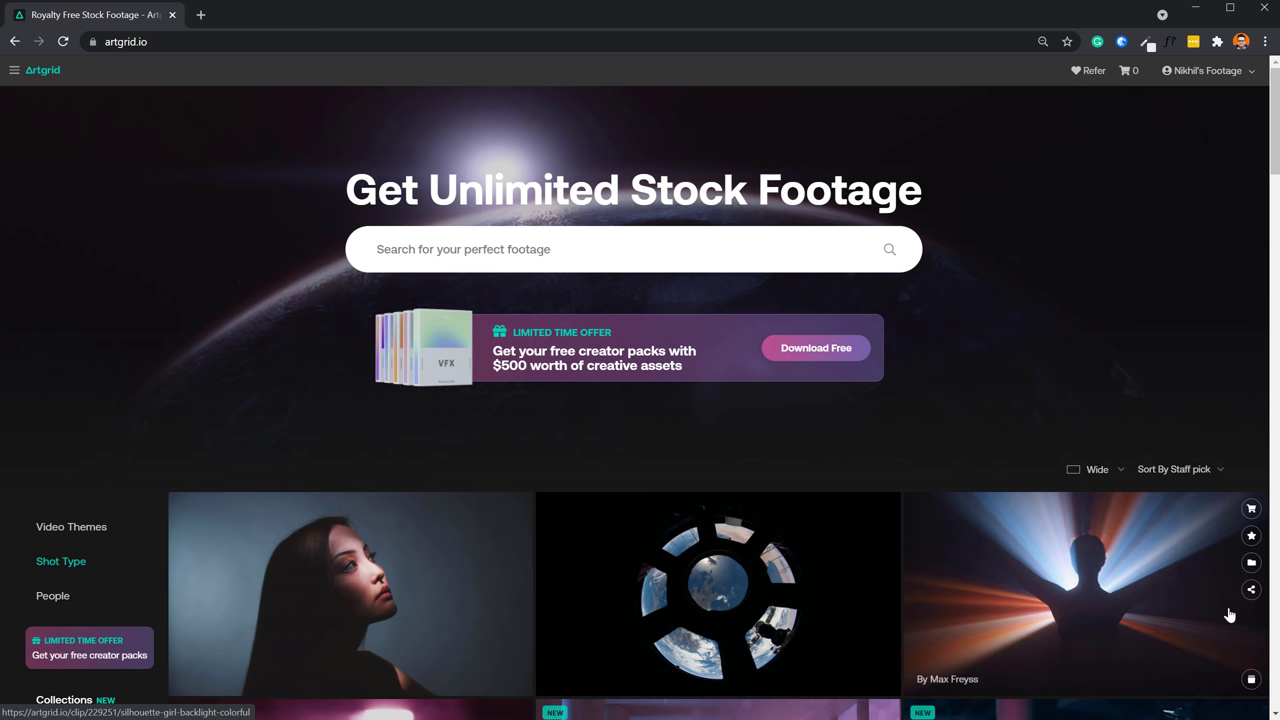
scroll("down", 3)
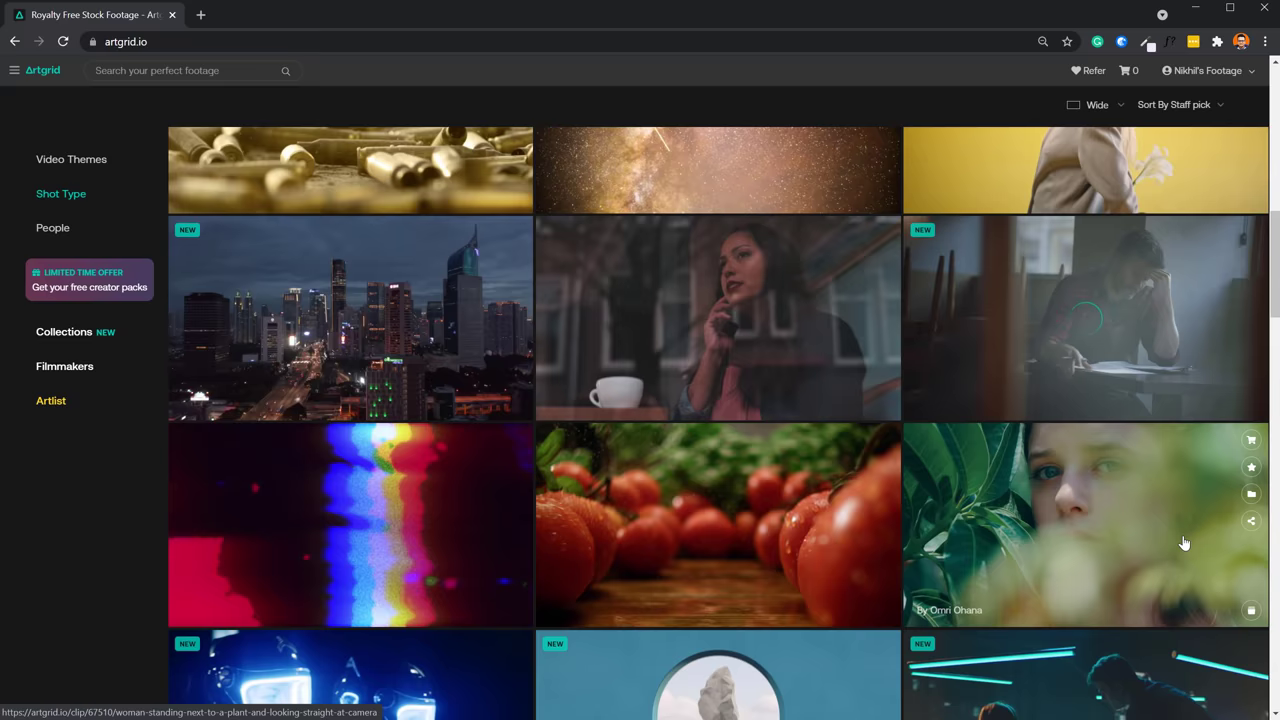
scroll("down", 3)
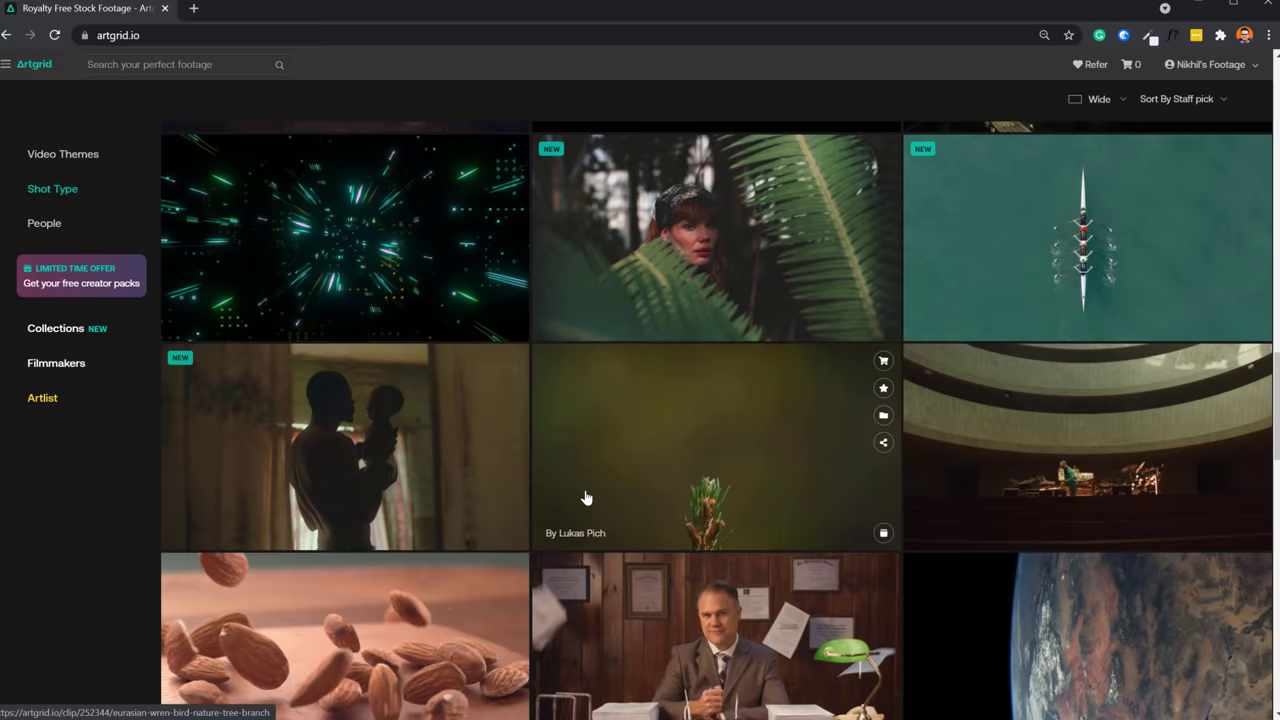
Step: Expand the Shot Type and People filters and open the Abstract footage category
left_click(63, 153)
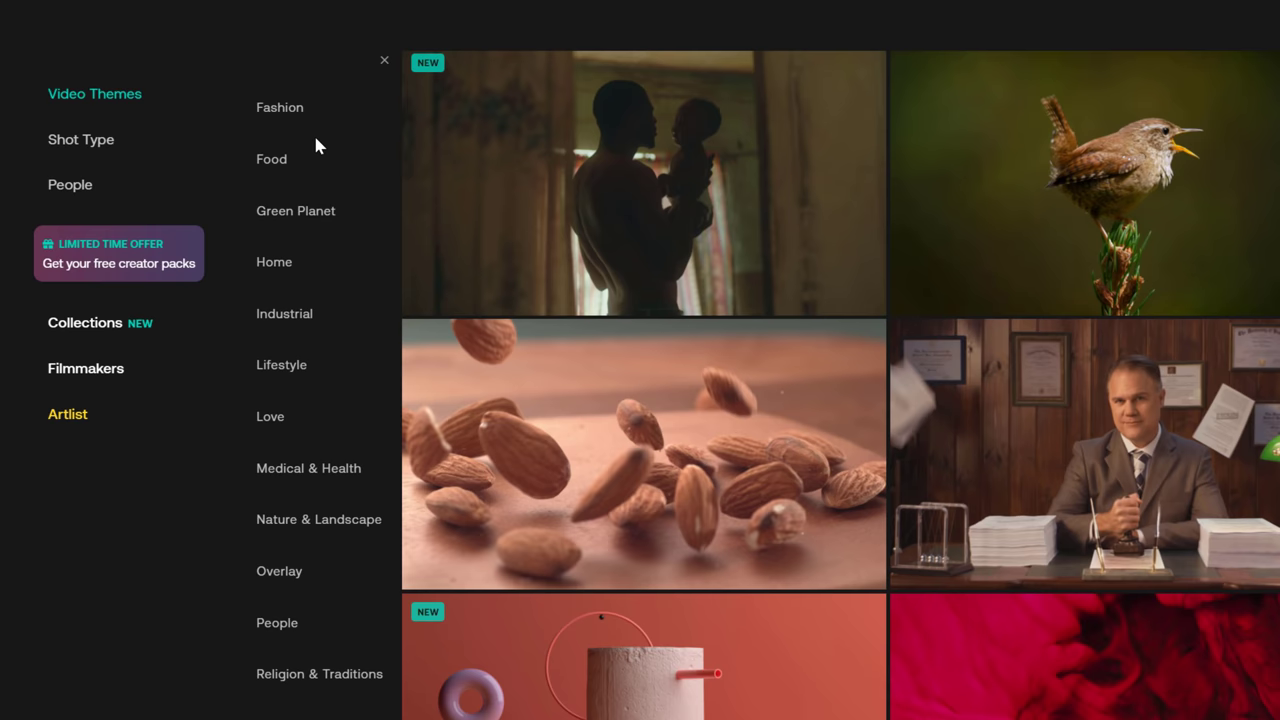
left_click(81, 139)
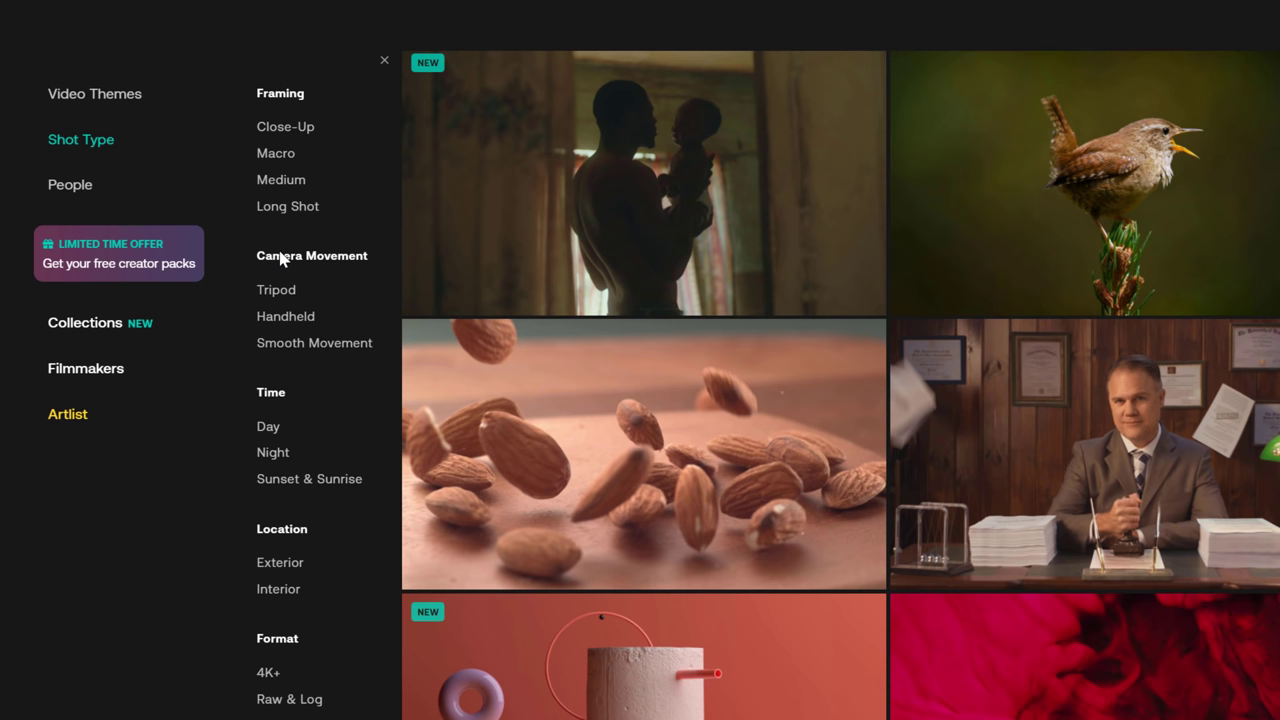
left_click(70, 184)
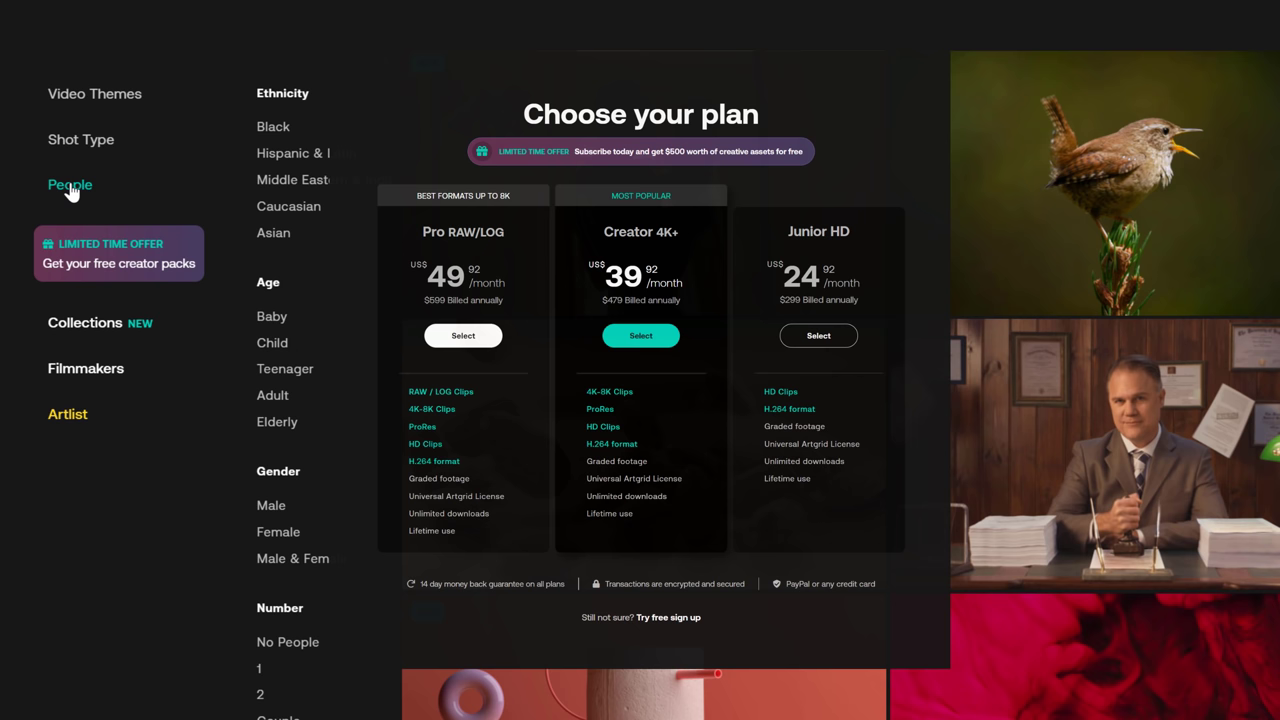
left_click(94, 93)
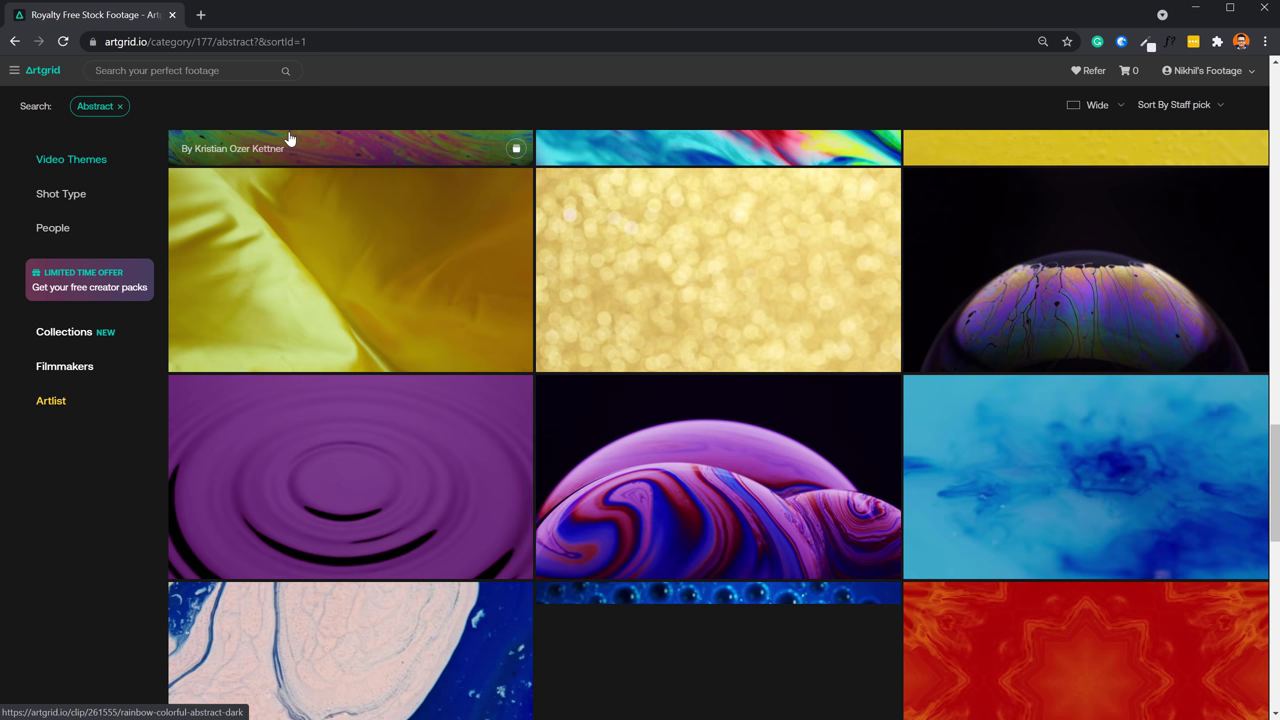
scroll("down", 3)
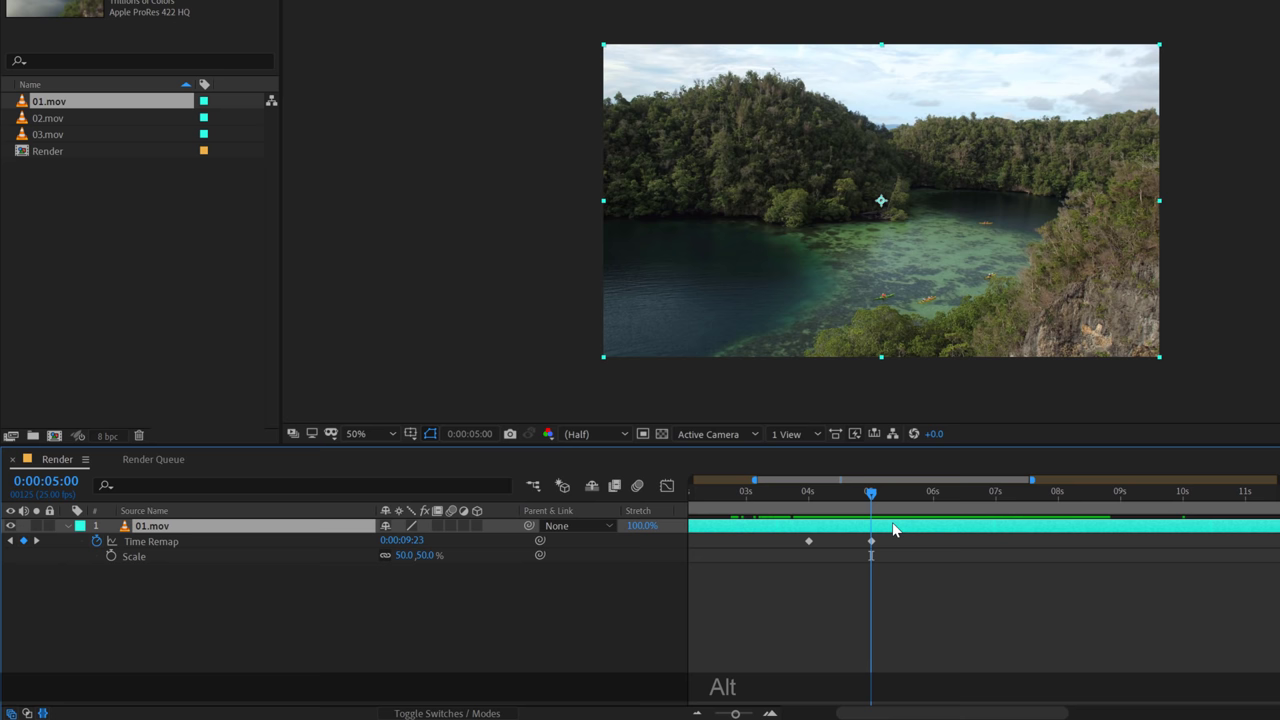
Step: Ease 01.mov's Time Remap keyframe out on the speed graph and scrub the ramp
left_click(664, 485)
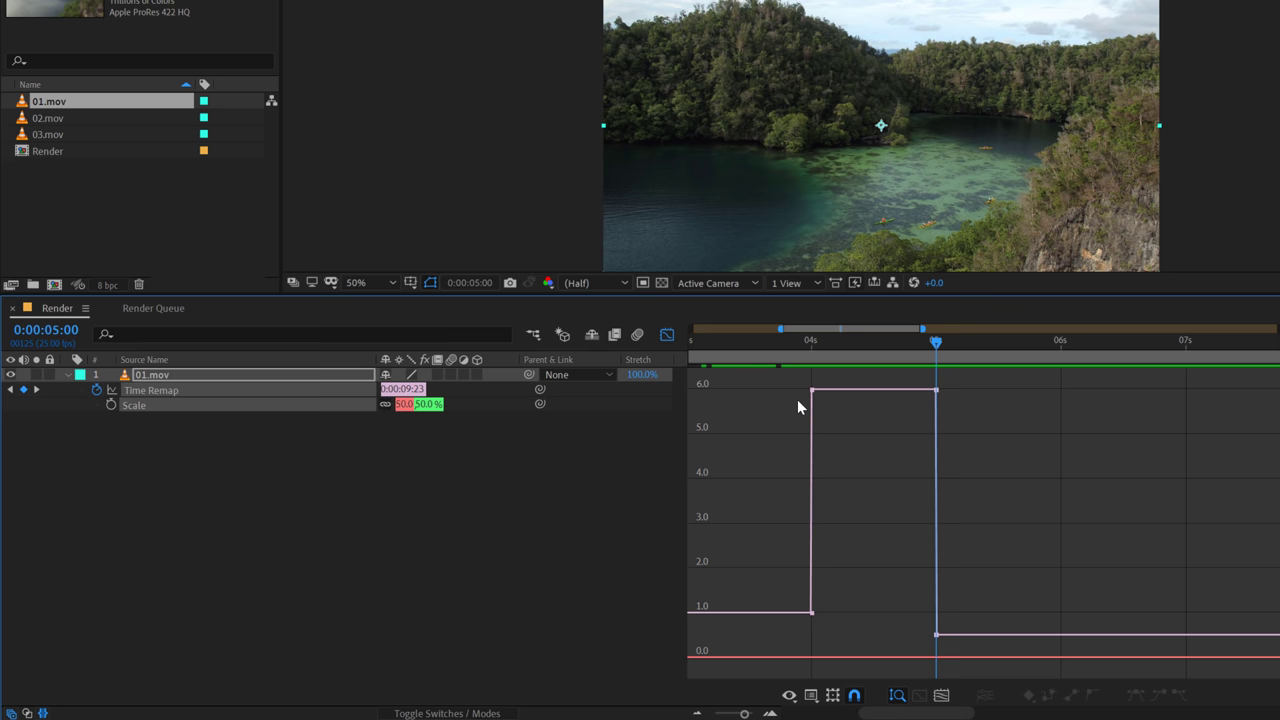
right_click(809, 390)
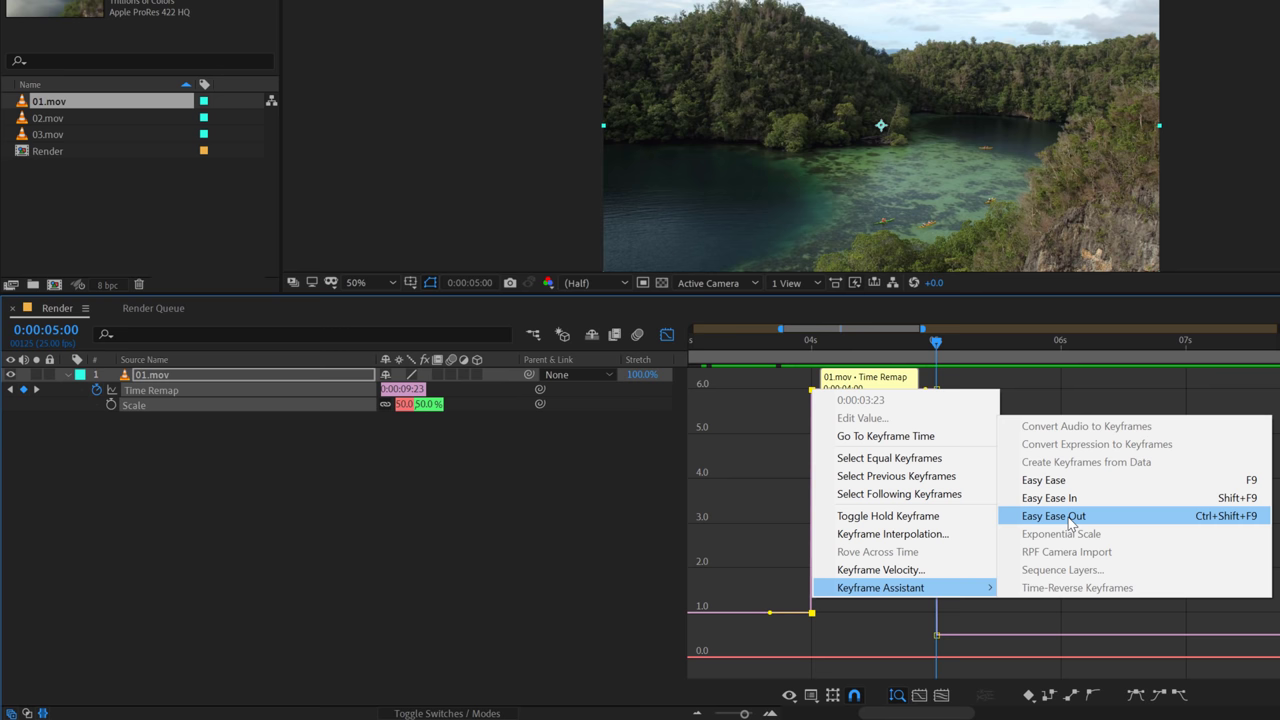
left_click(1053, 515)
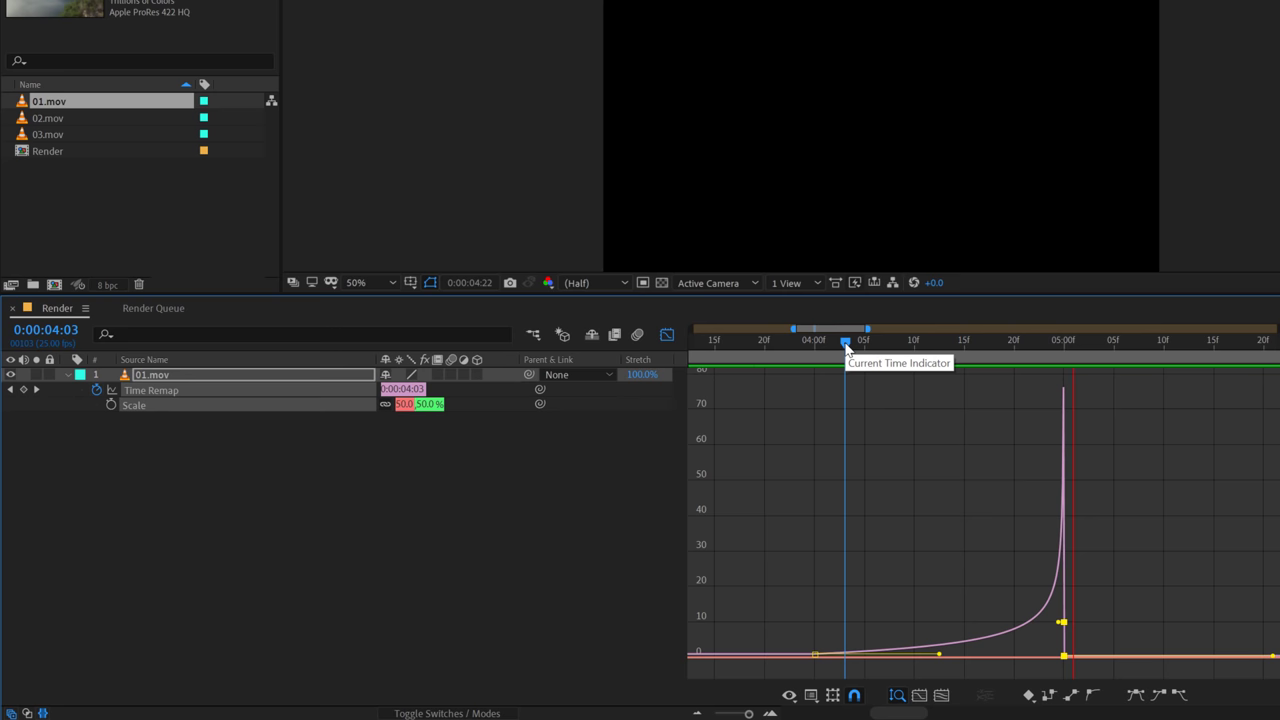
left_click_drag(845, 342, 1023, 342)
type("motion")
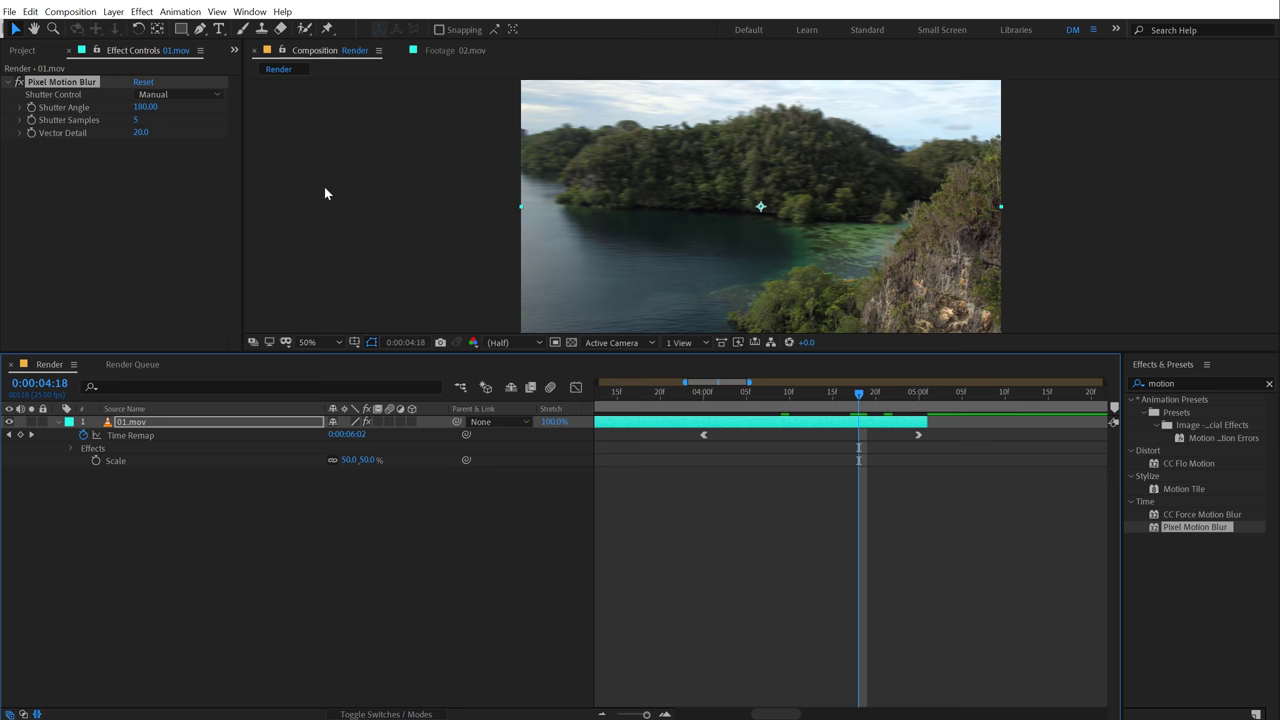
Step: Enter 240 for a Pixel Motion Blur value on 01.mov
type("240")
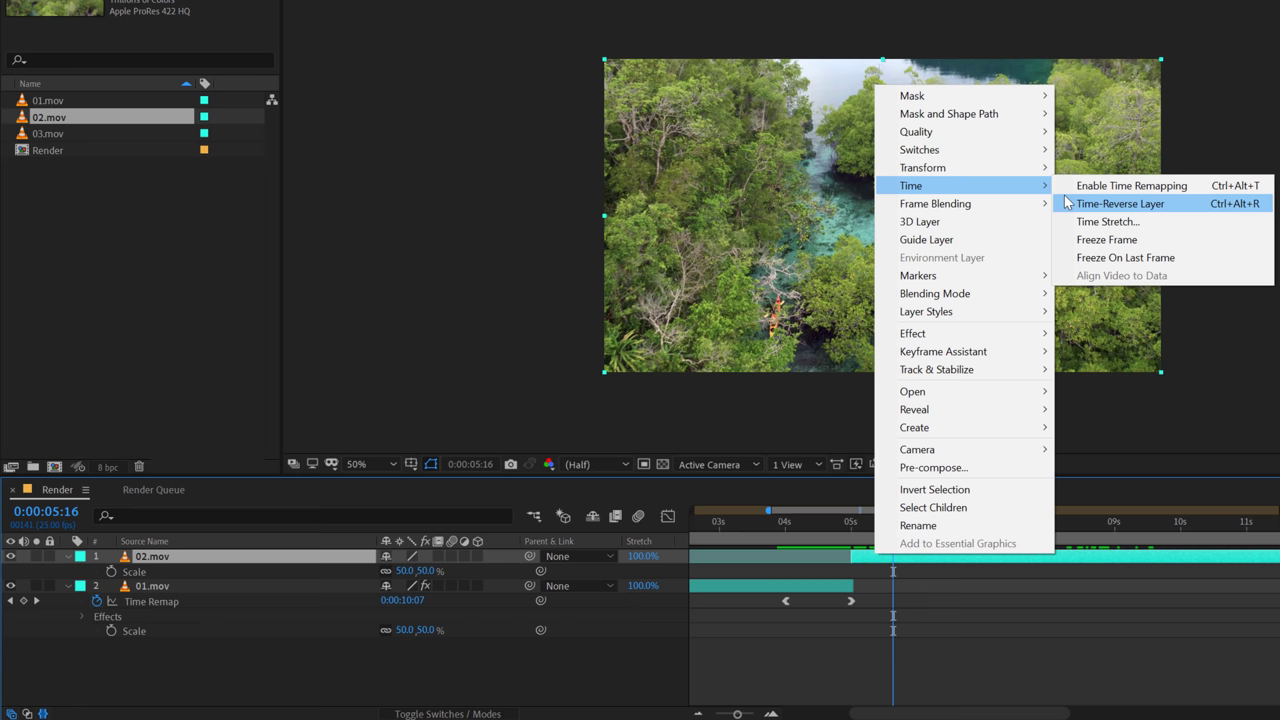
Step: Enable Time Remapping on the 02.mov layer
left_click(1120, 203)
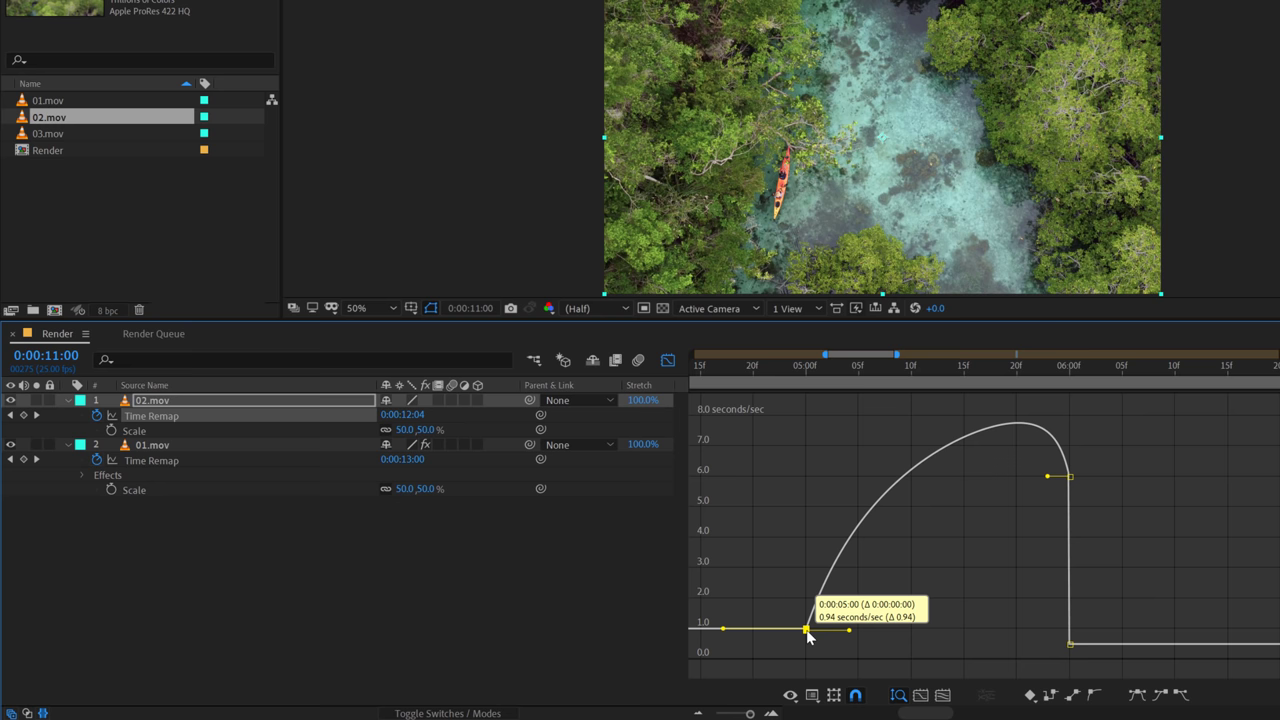
Step: Drag the five-second keyframe handle to ease 02.mov's speed curve out
left_click_drag(1069, 476, 1069, 660)
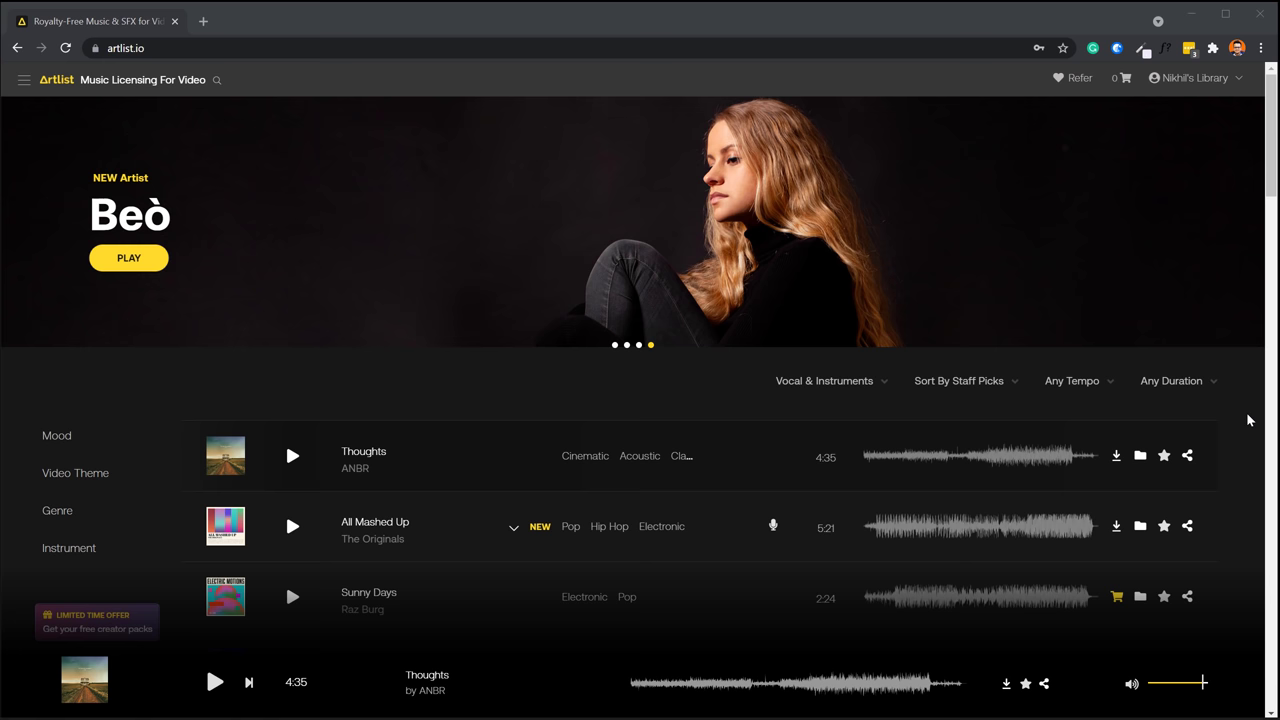
Step: Scroll the artlist.io track list and filter songs by Mood and Video Theme
scroll("down", 3)
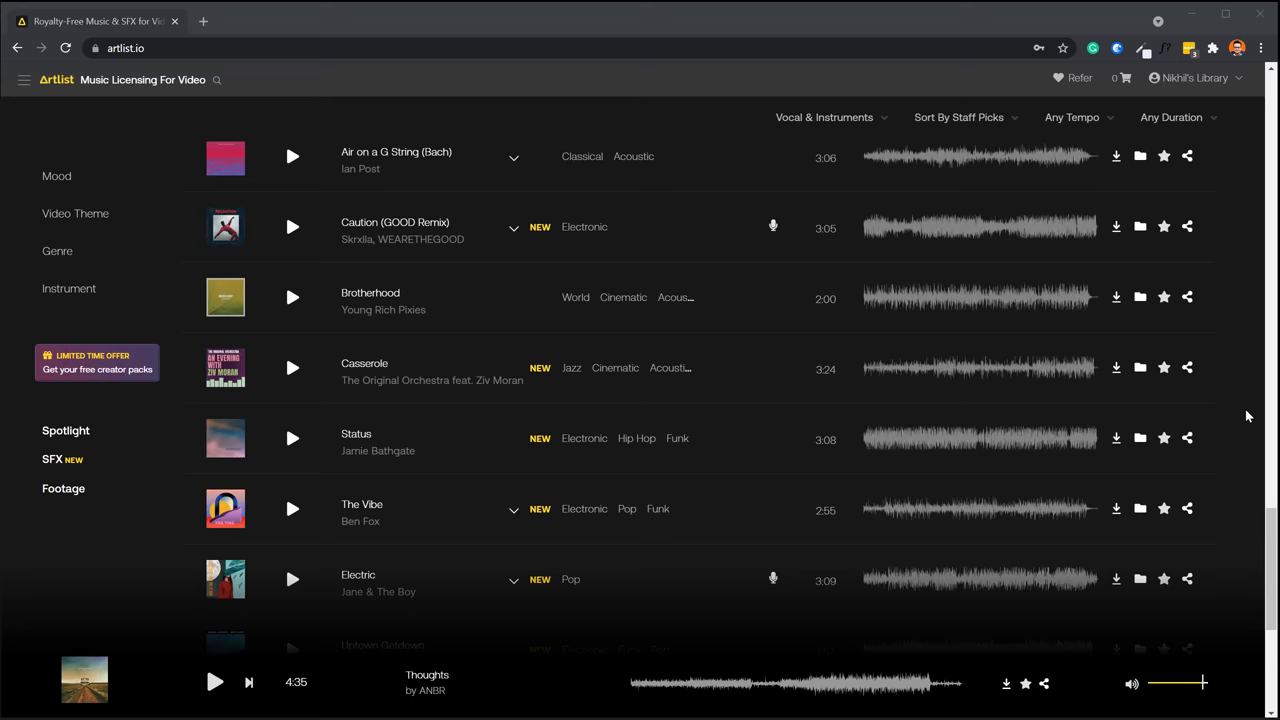
scroll("up", 3)
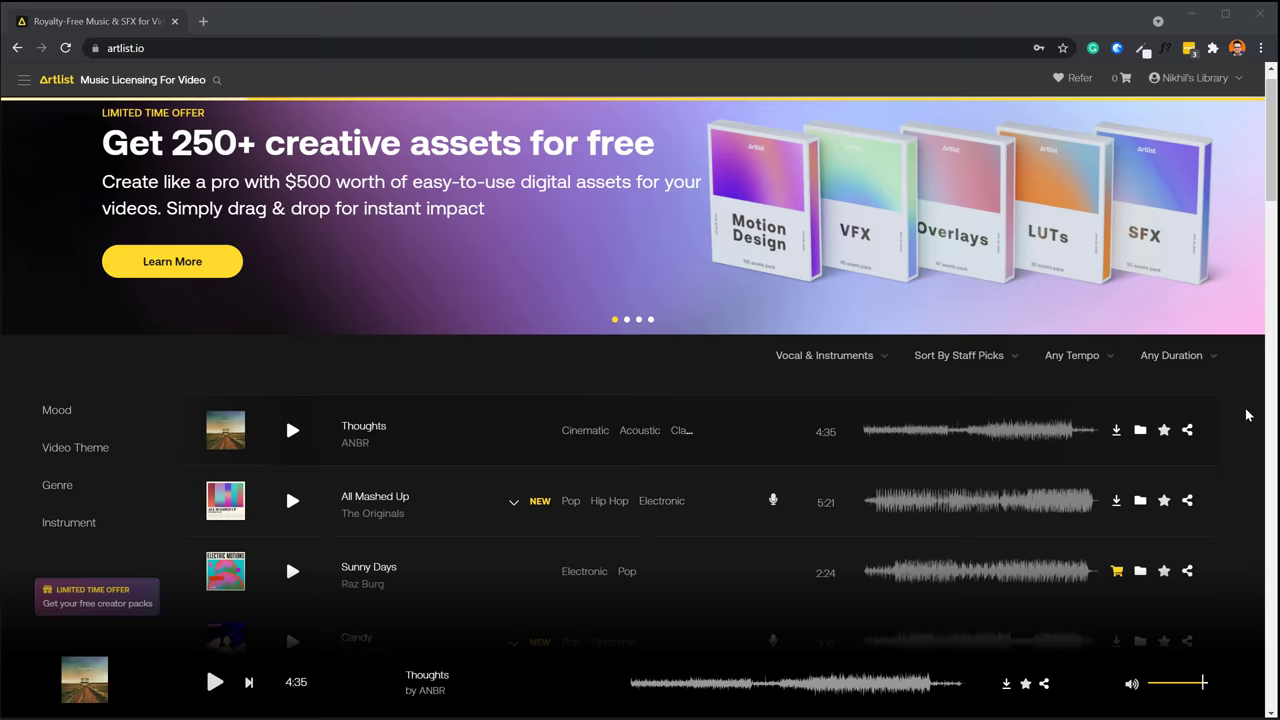
scroll("down", 3)
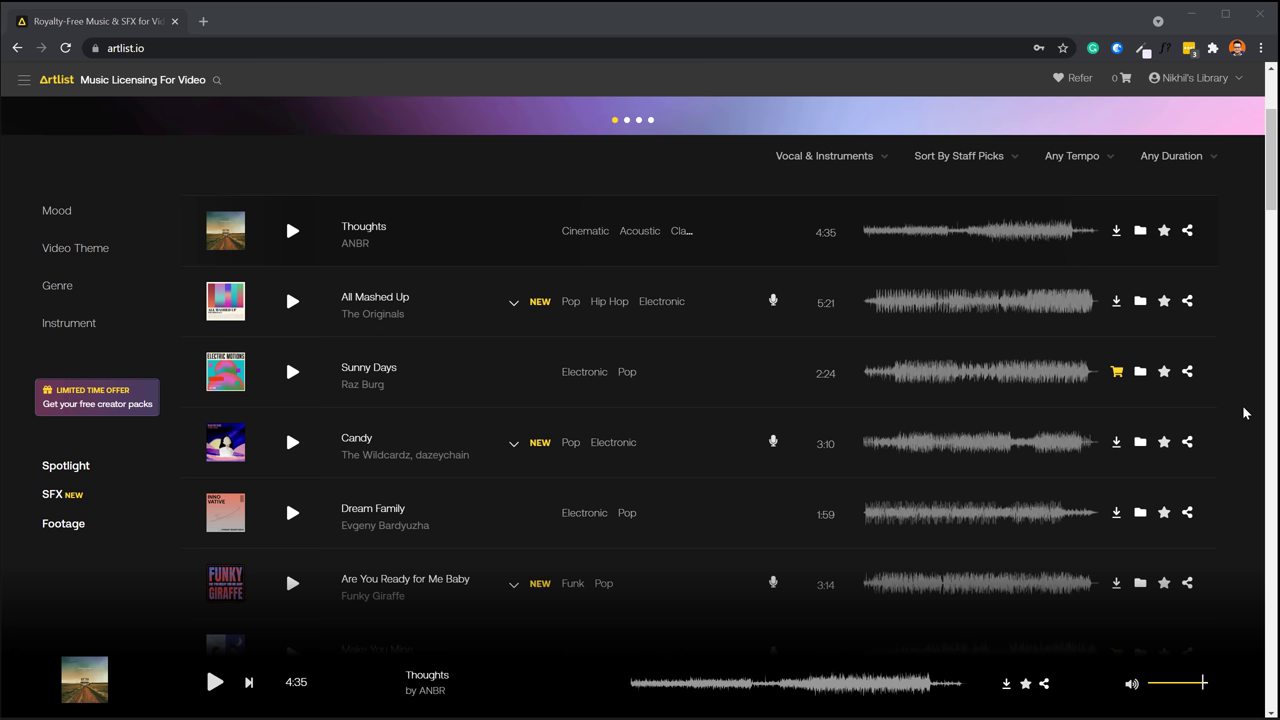
left_click(56, 210)
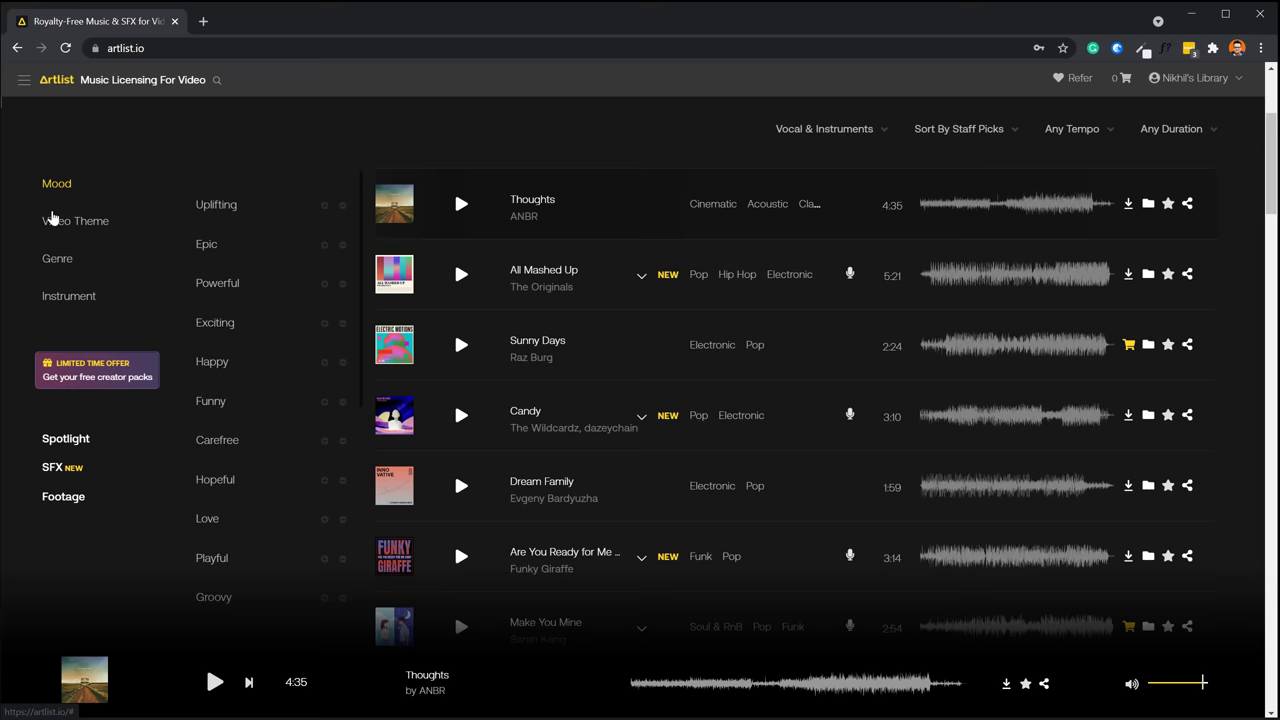
left_click(75, 221)
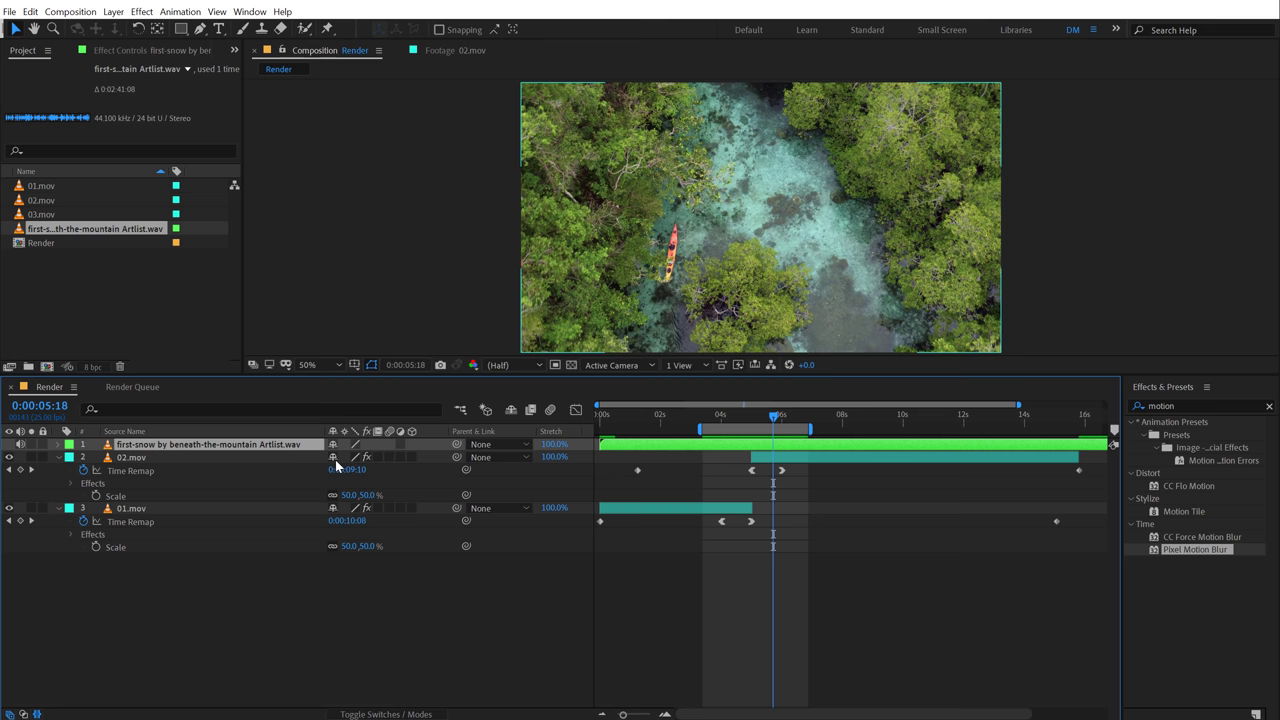
Step: Start bringing the first-snow .wav music track into the Render comp
left_click(61, 446)
type("Ba")
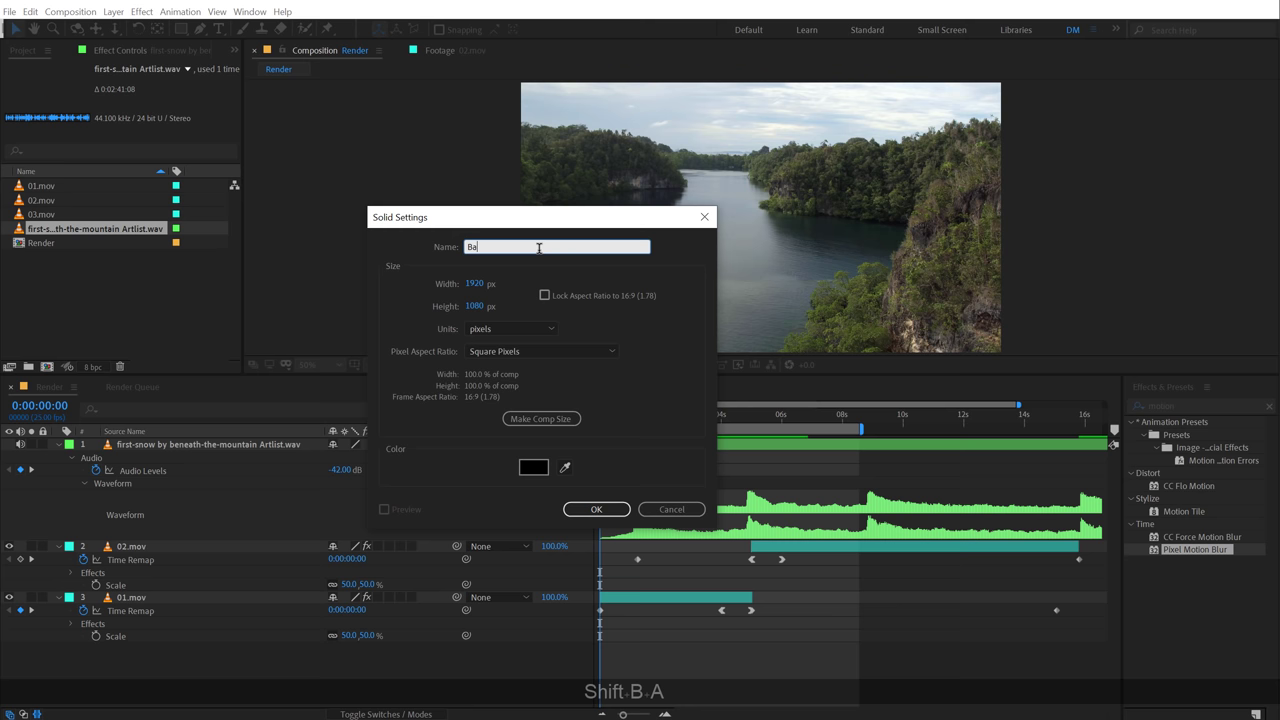
Step: Name the new 1920×1080 black solid Bars
left_click(596, 509)
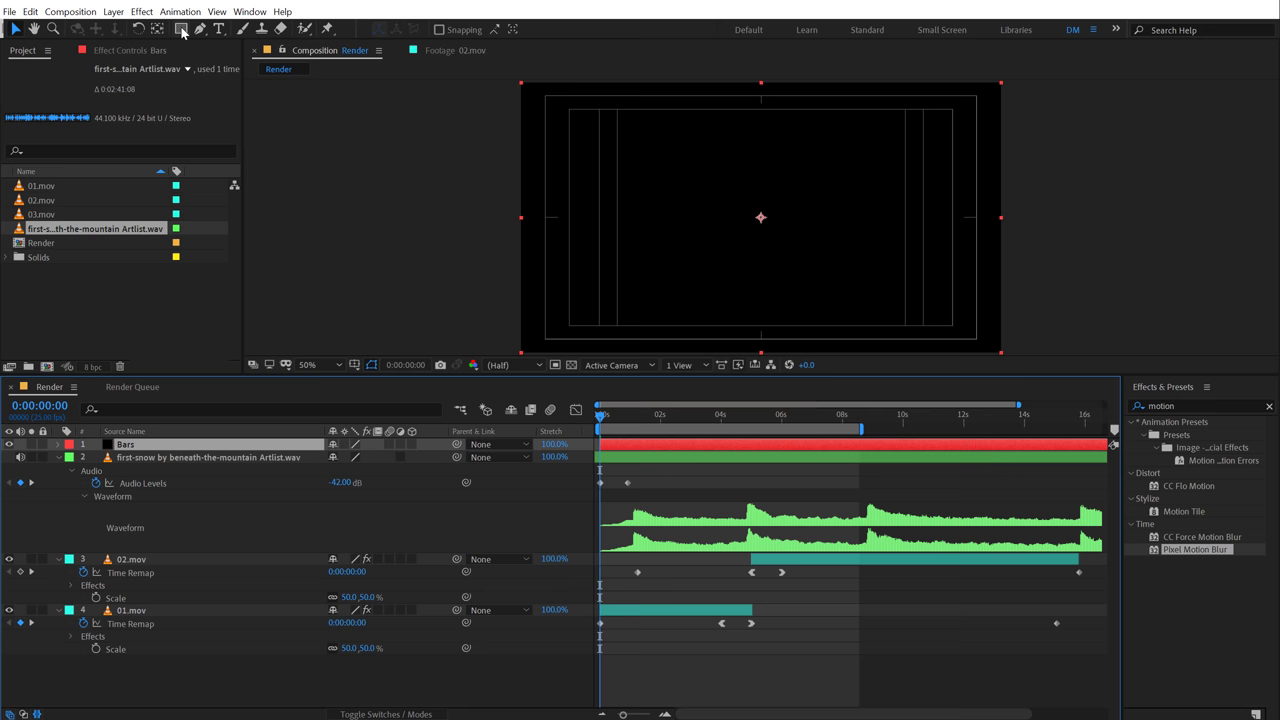